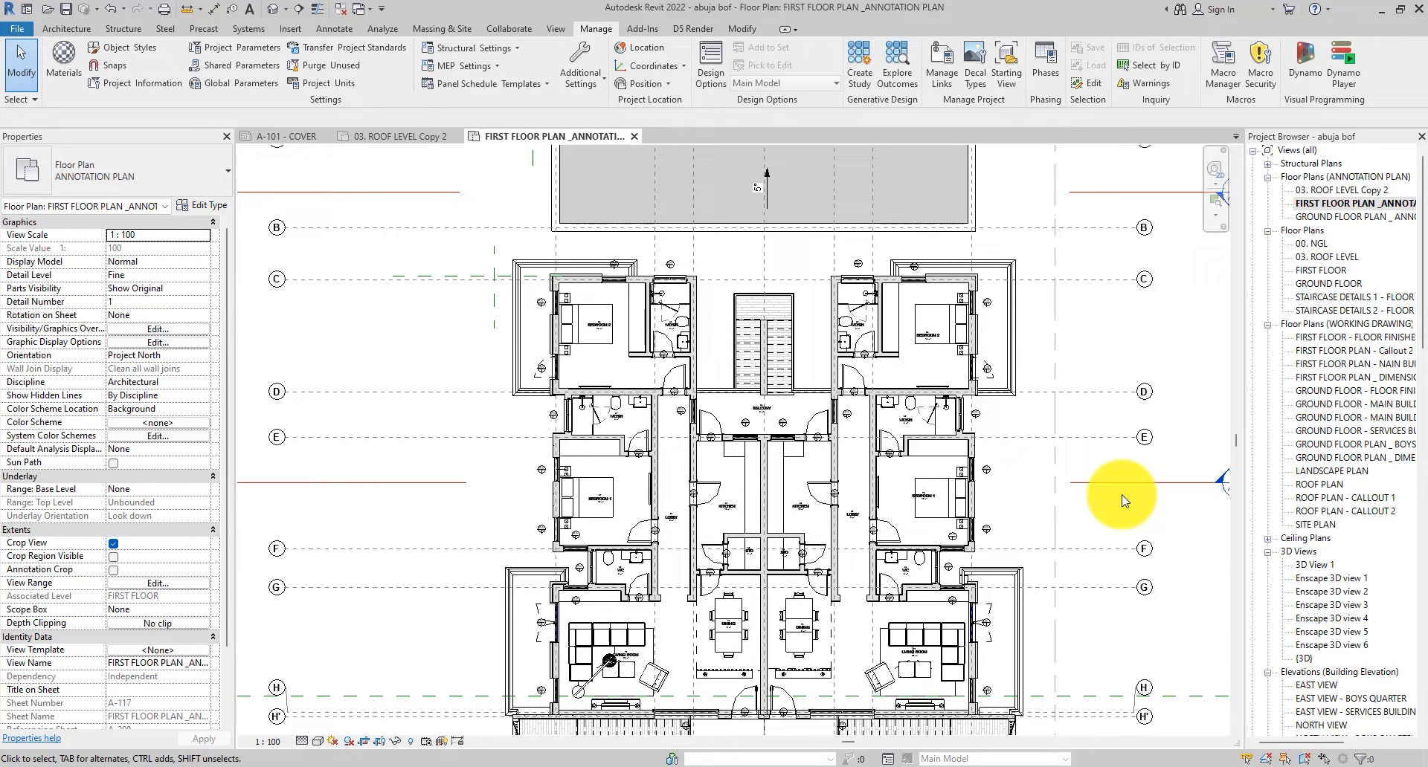
mouse_move(778, 442)
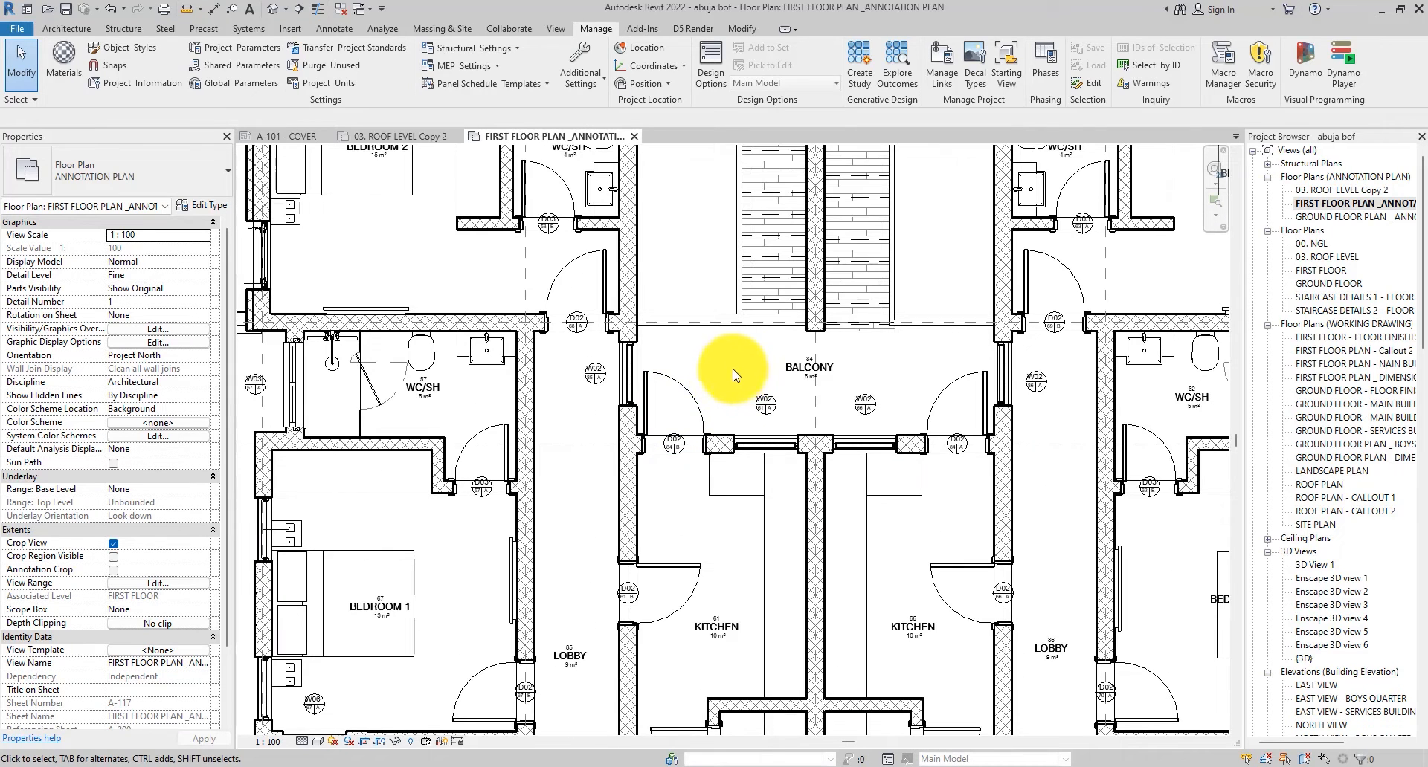
mouse_move(581, 499)
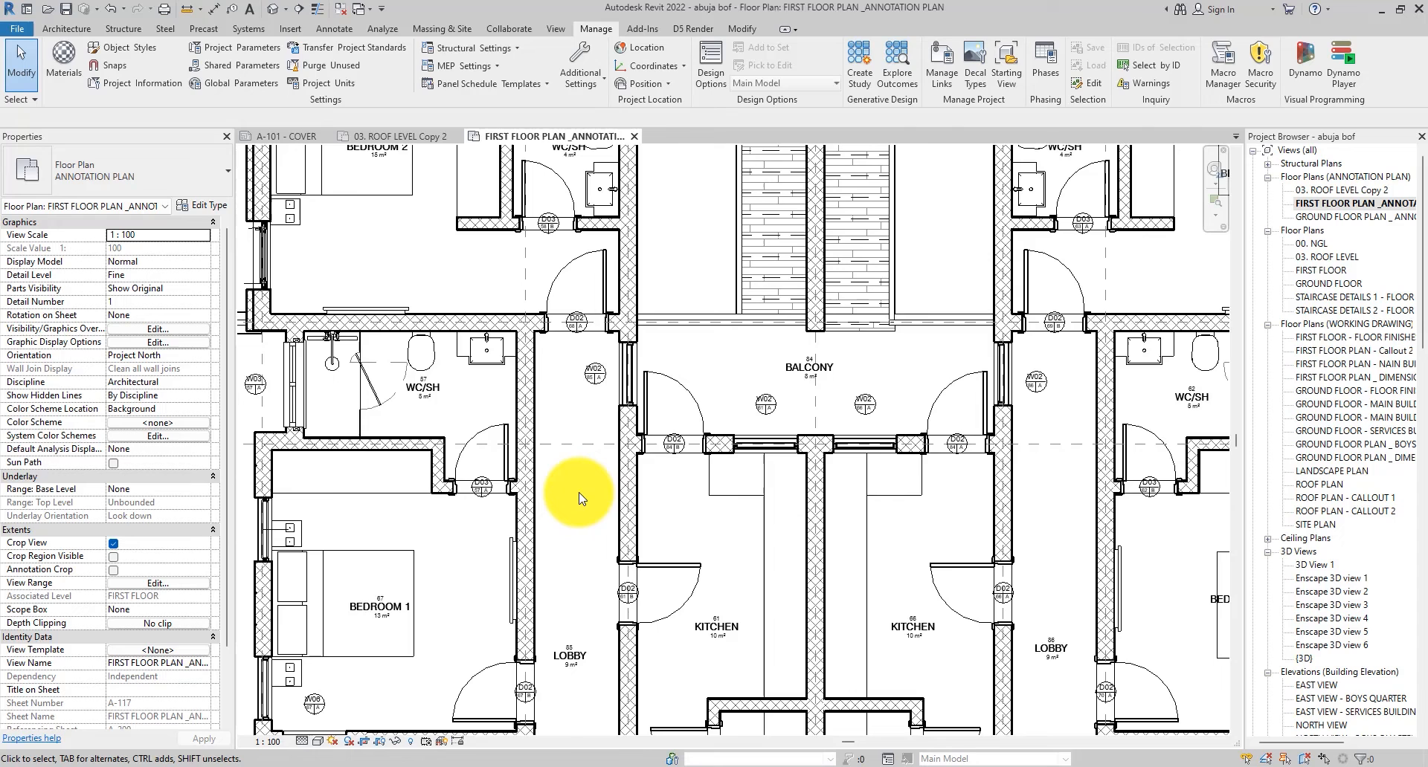
mouse_move(683, 353)
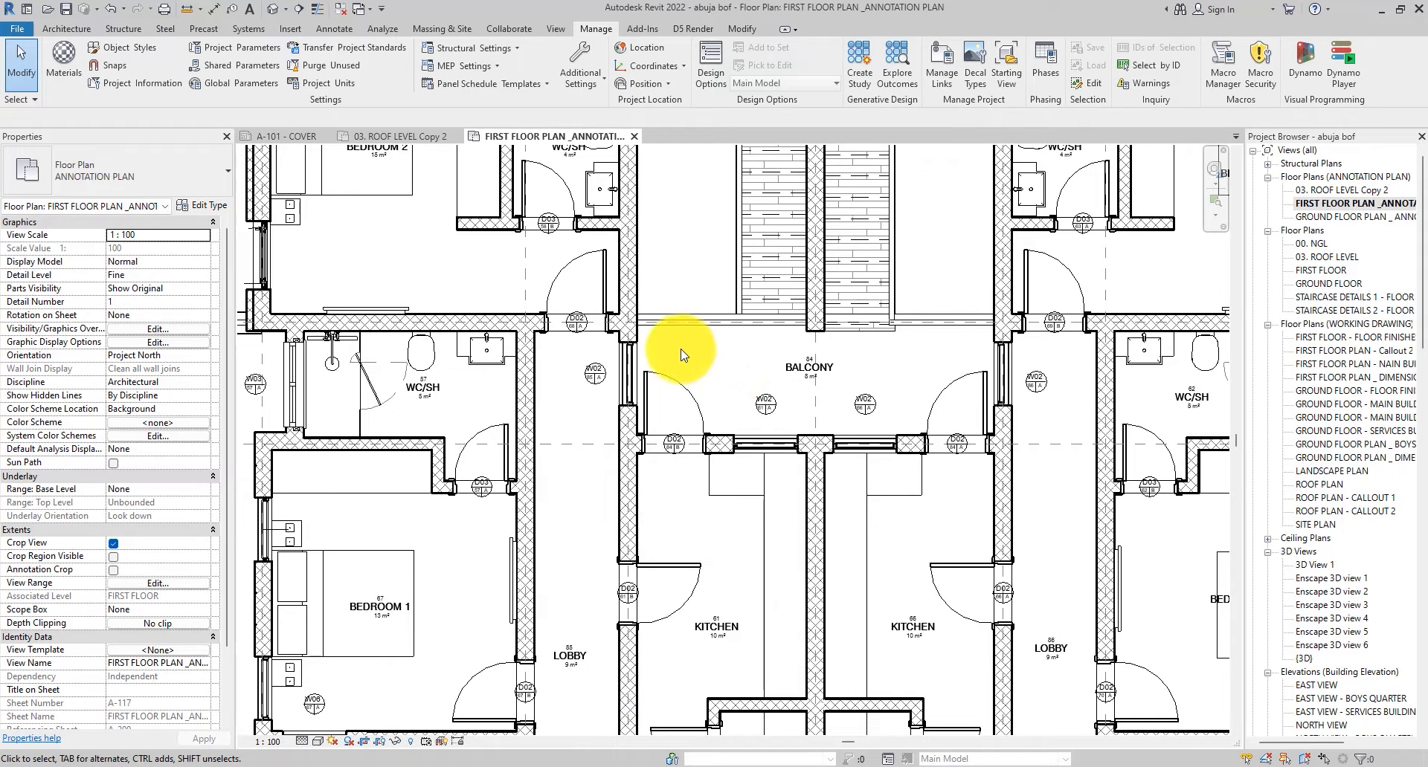
Zoom in on the balcony and prehighlight its floor edge.
scroll(up, 3)
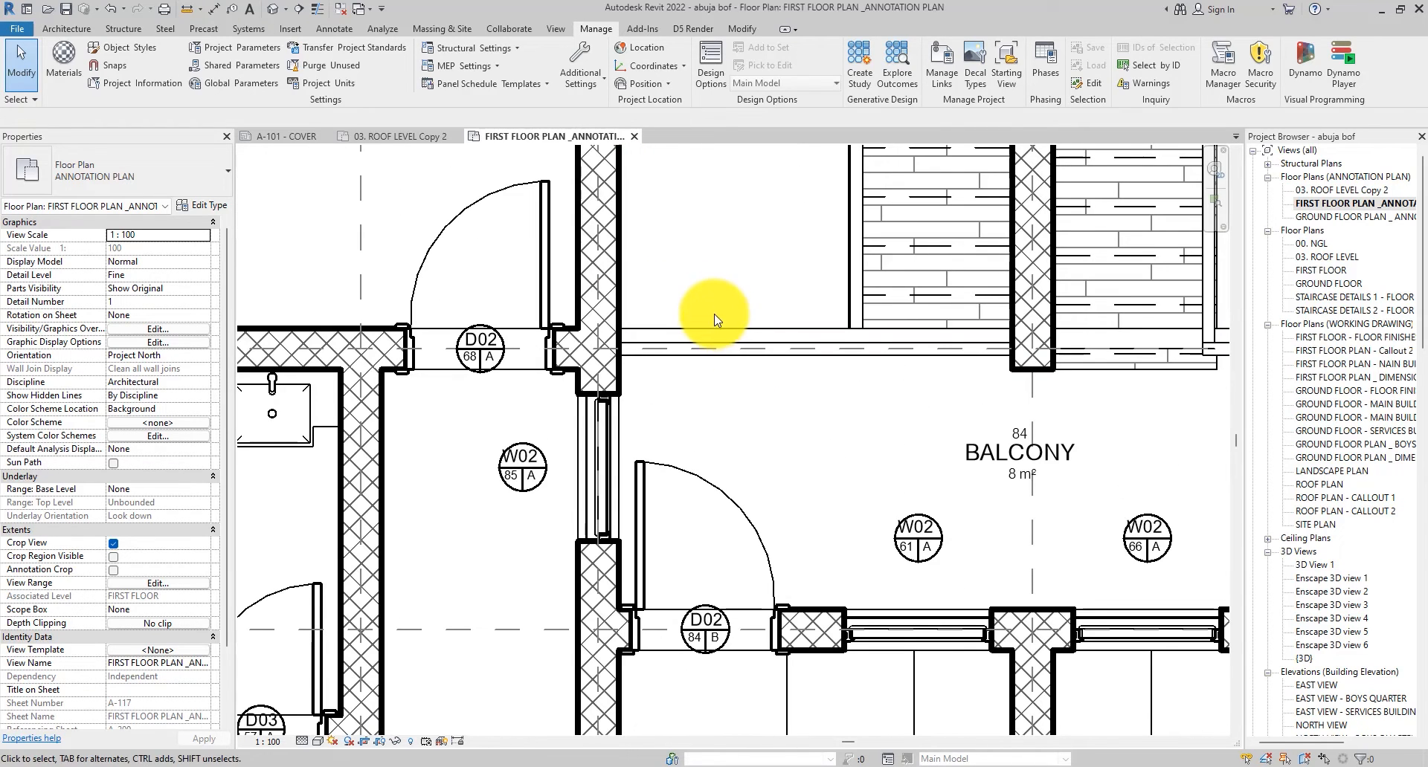
click(717, 330)
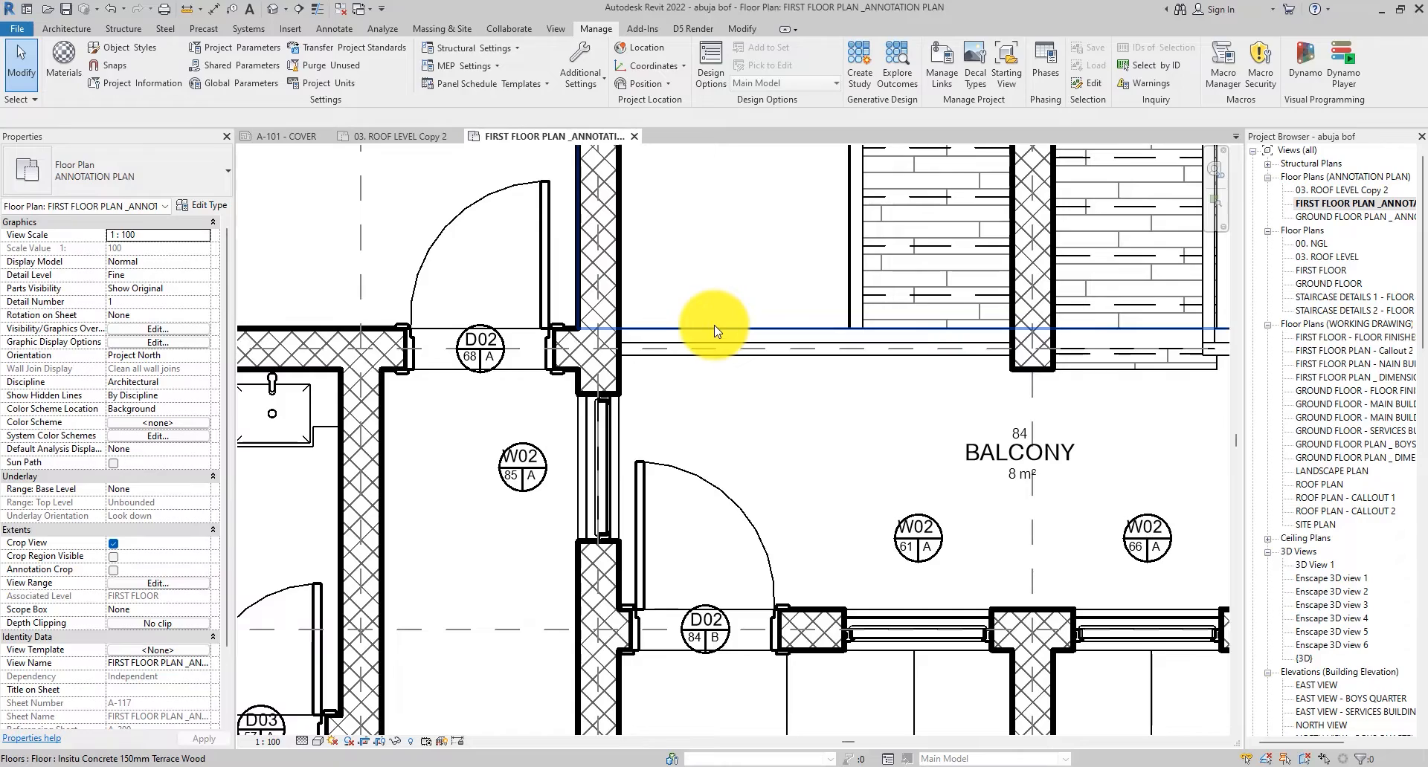
Hover inside the balcony so walls and room tags highlight instead of the floor.
click(716, 330)
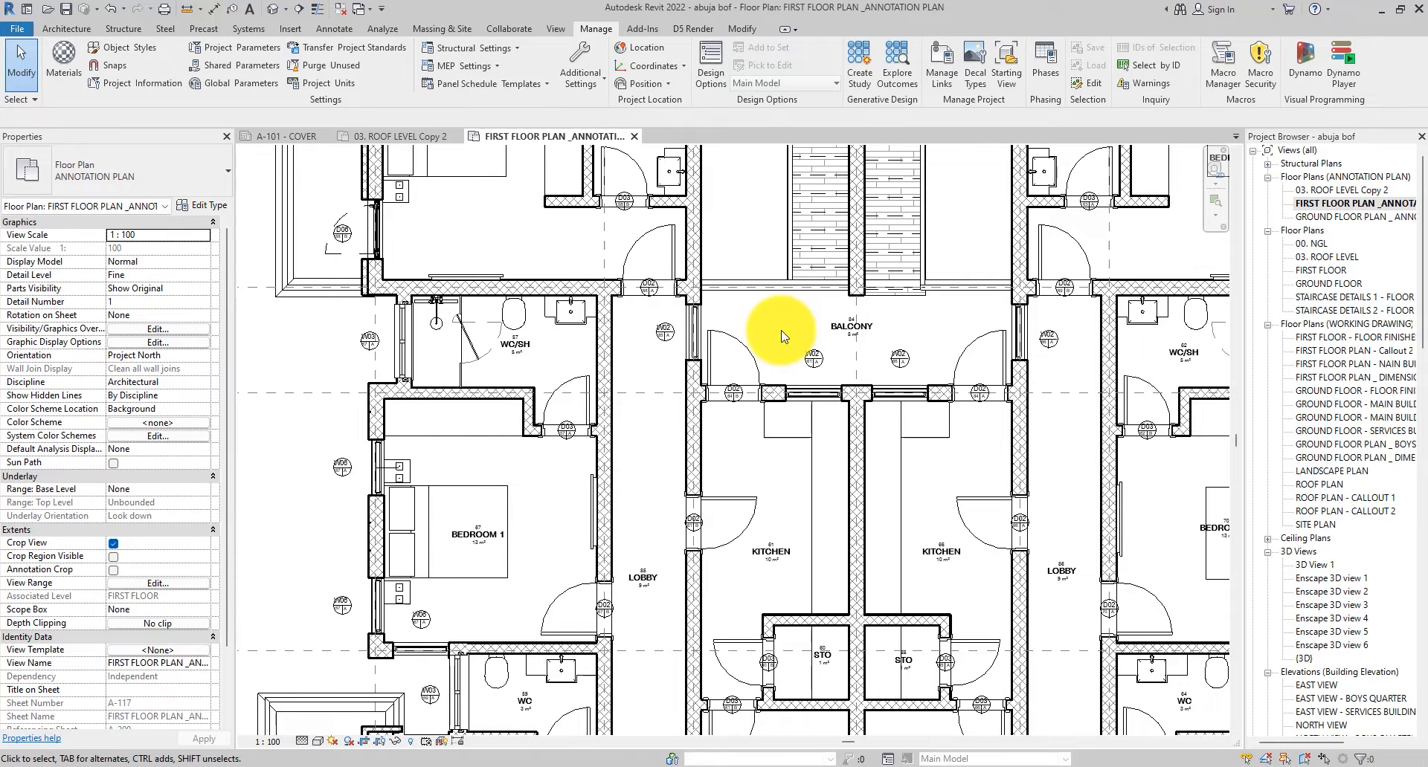
mouse_move(669, 421)
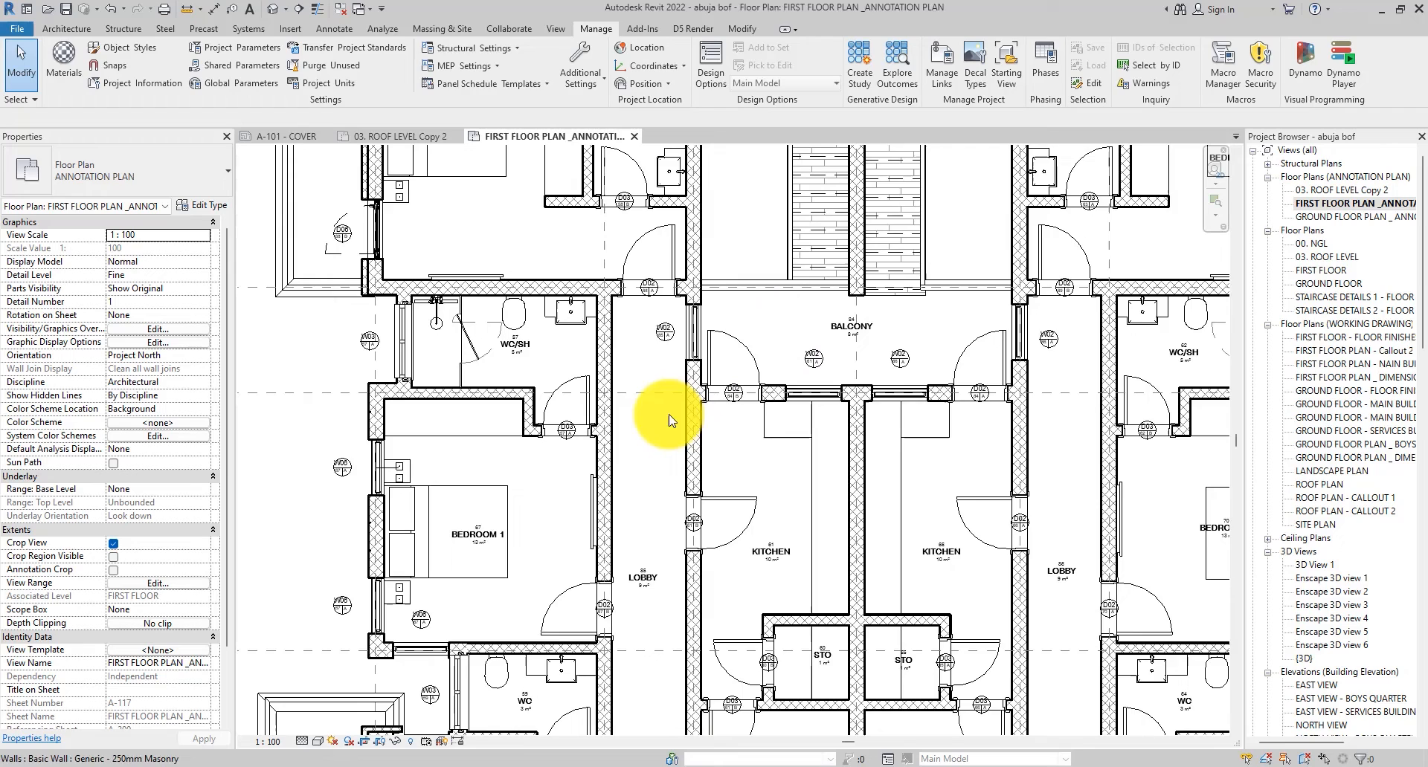
mouse_move(842, 325)
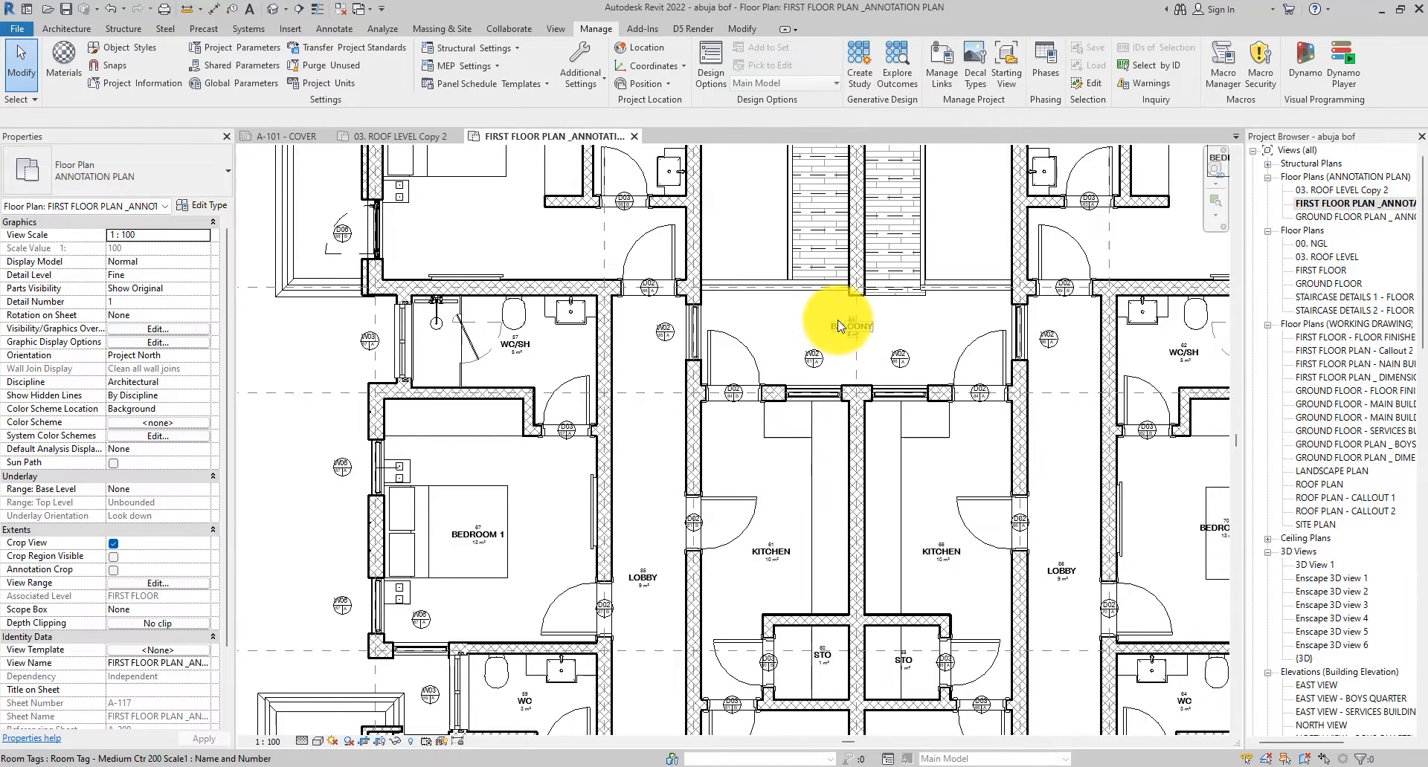
mouse_move(756, 476)
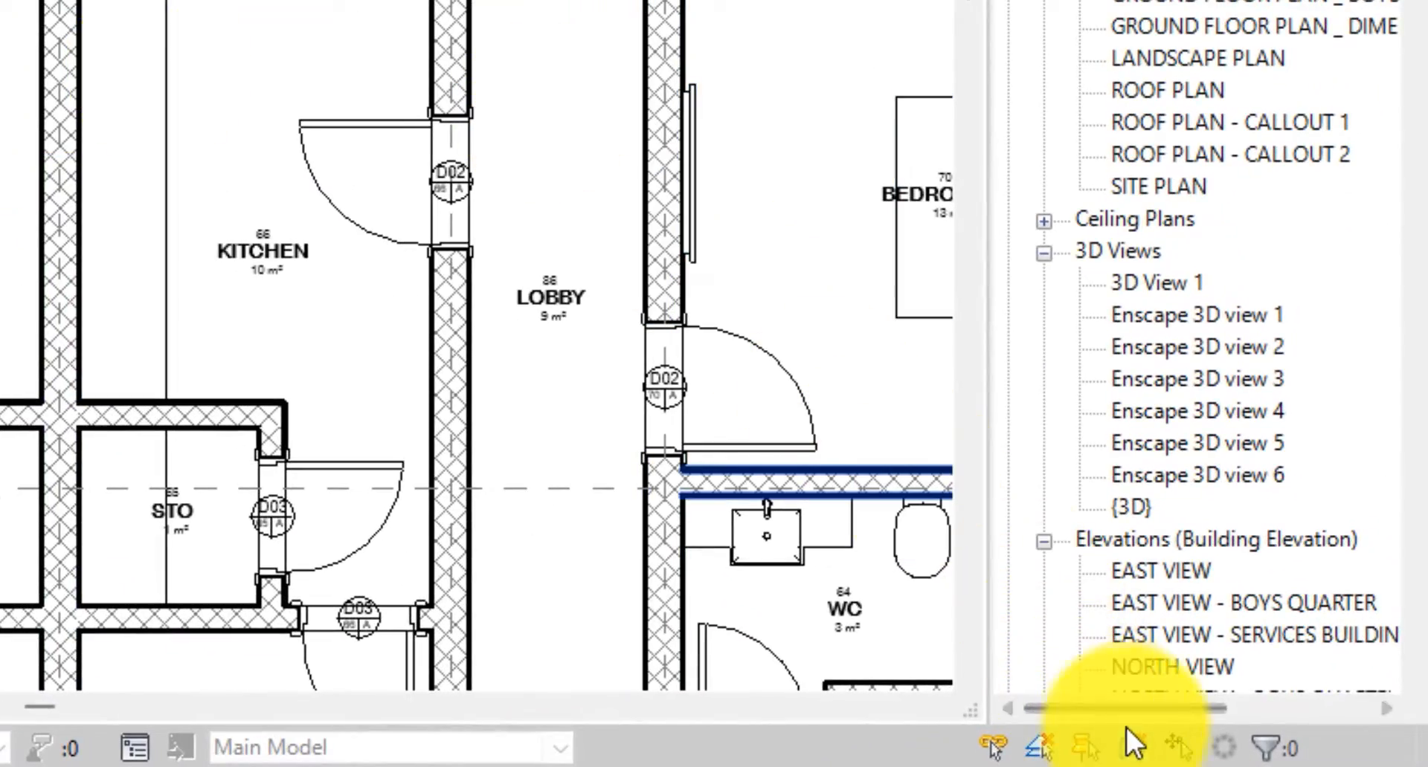
mouse_move(1134, 747)
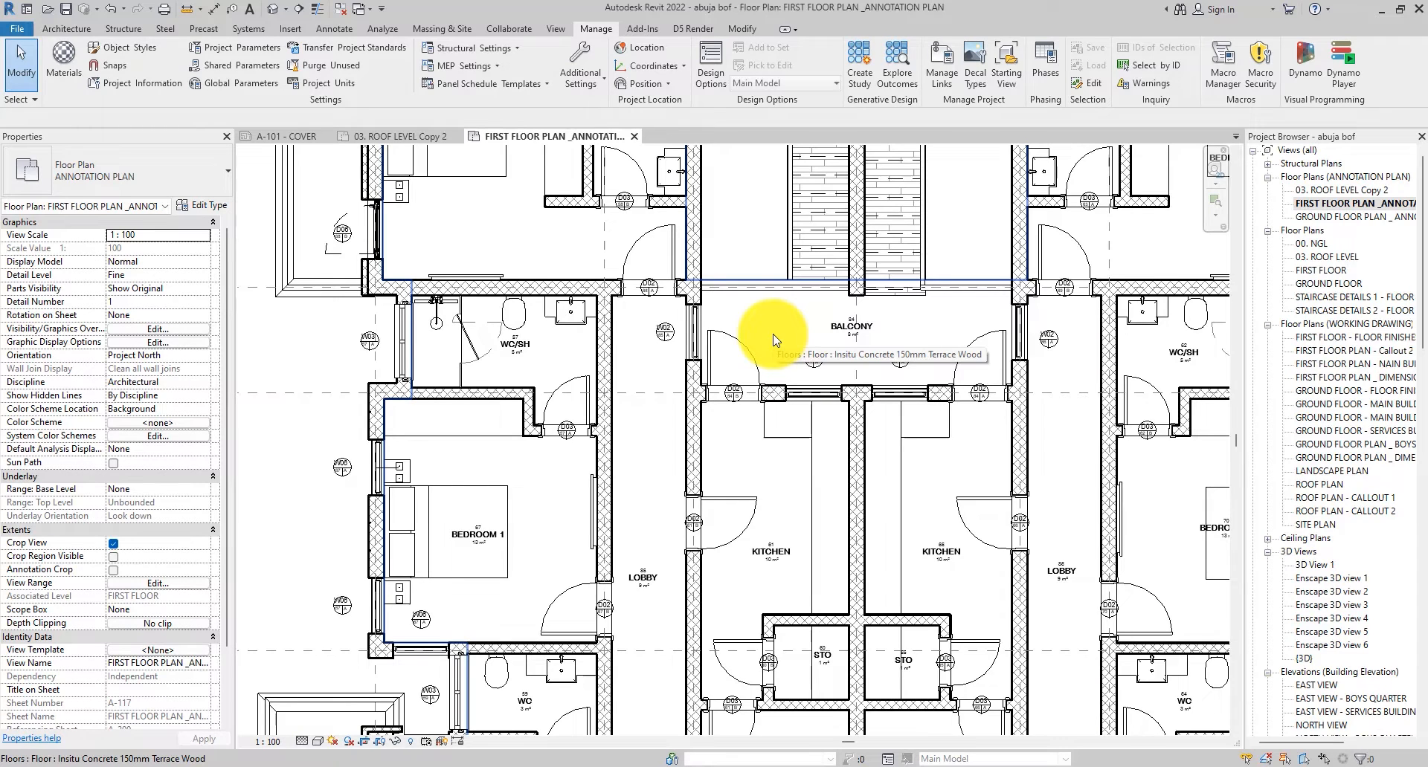
Select the Insitu Concrete 150mm Terrace Wood floor by picking inside the balcony.
click(774, 336)
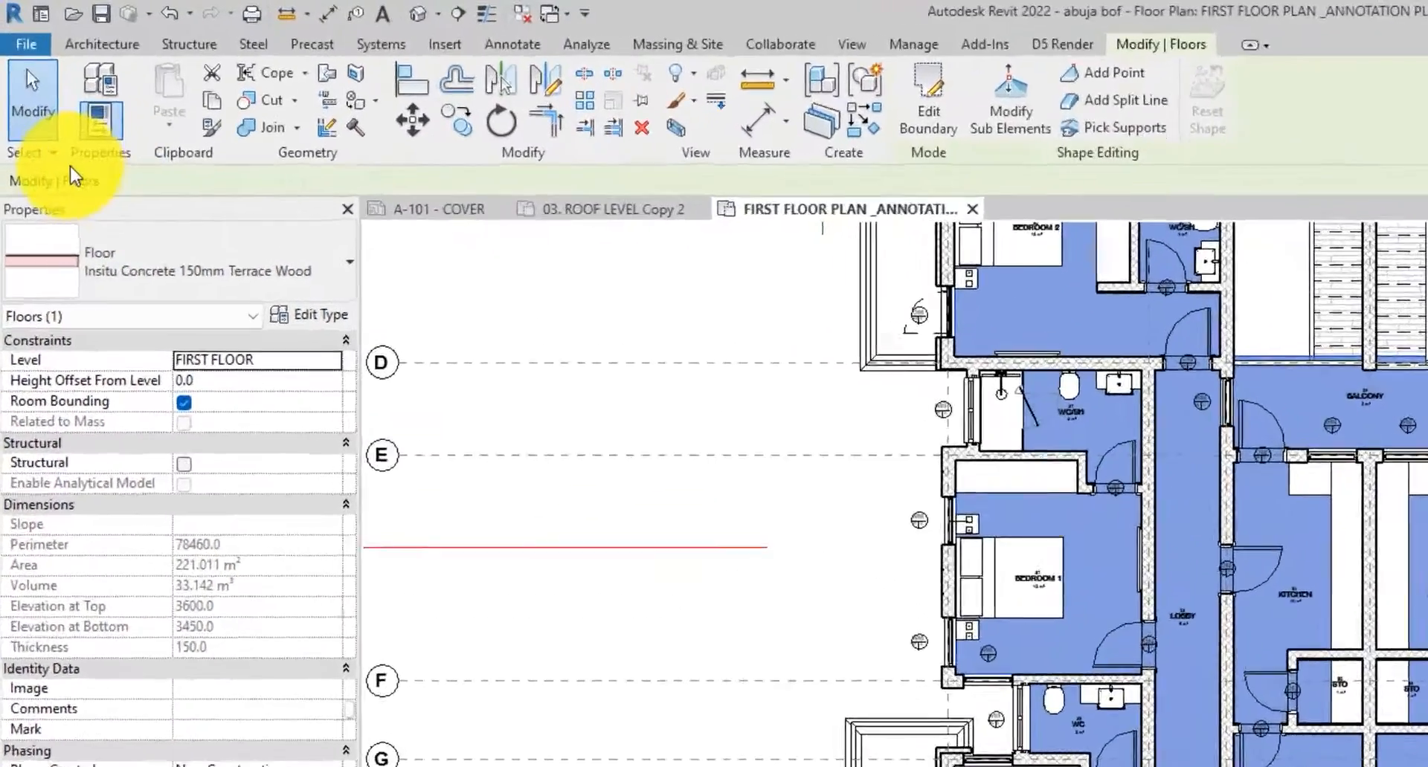
Show the Select panel options with Select elements by face enabled.
click(32, 152)
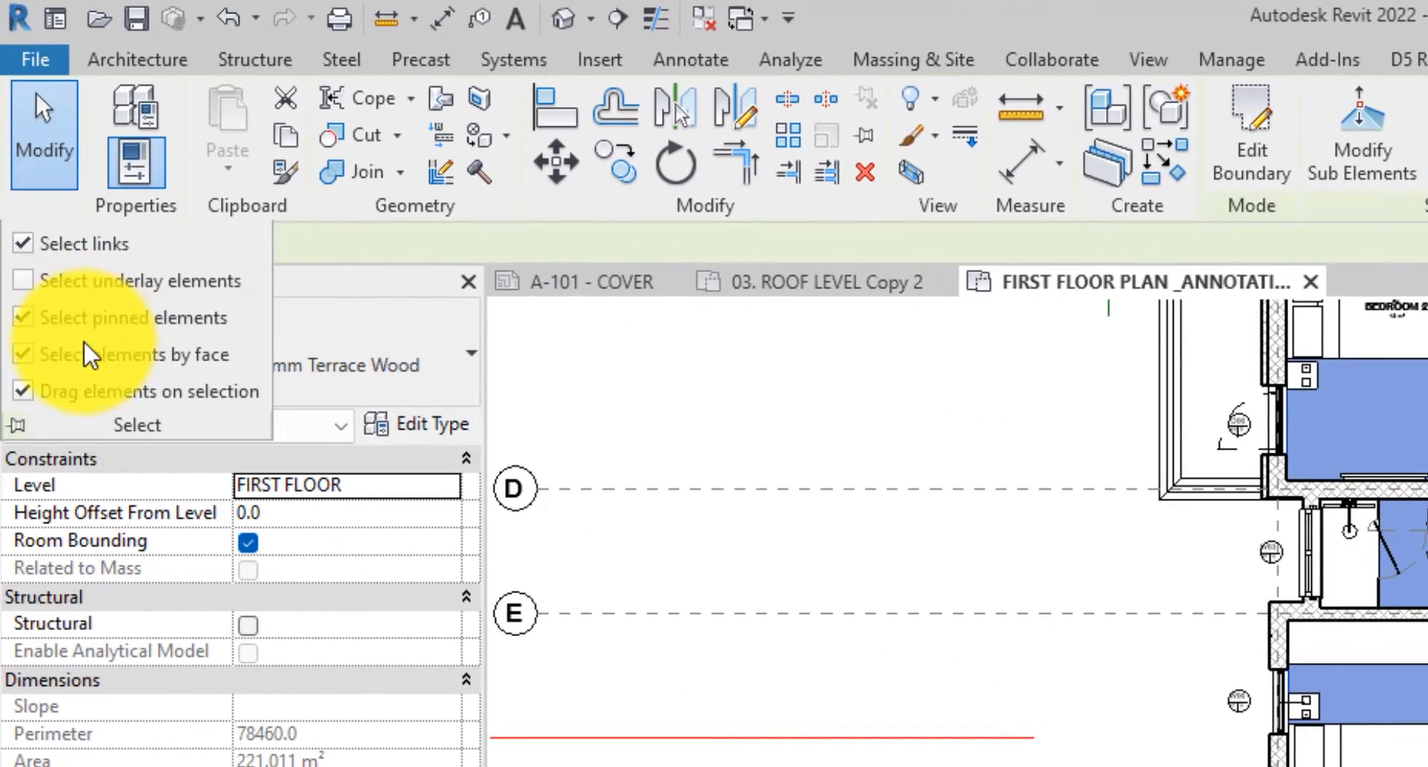